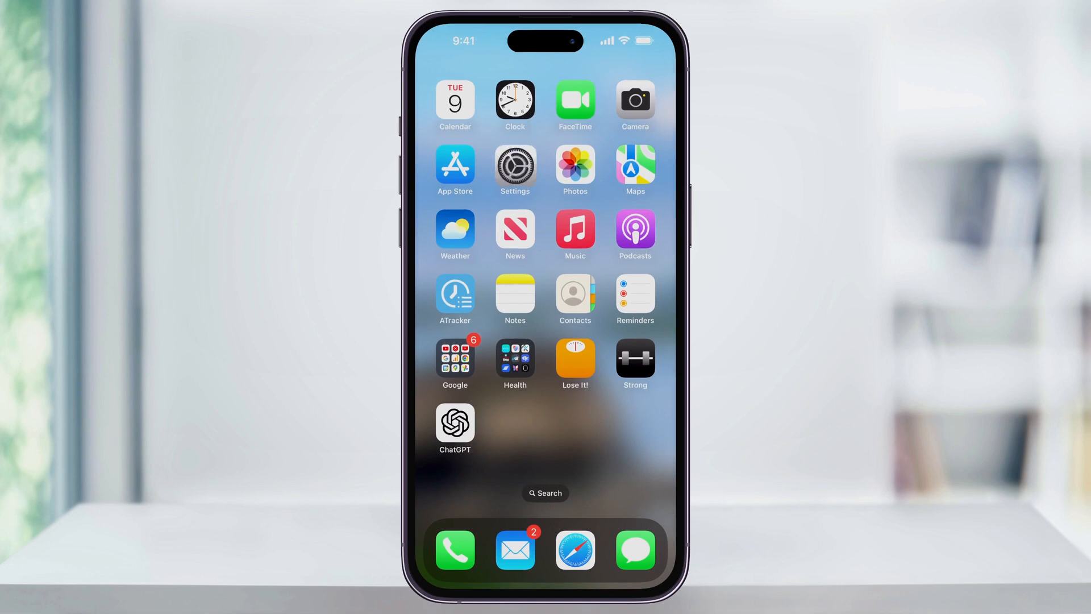
Navigate into Settings and reach the Screen Time section
{"action": "left_click", "coordinate": [514, 166]}
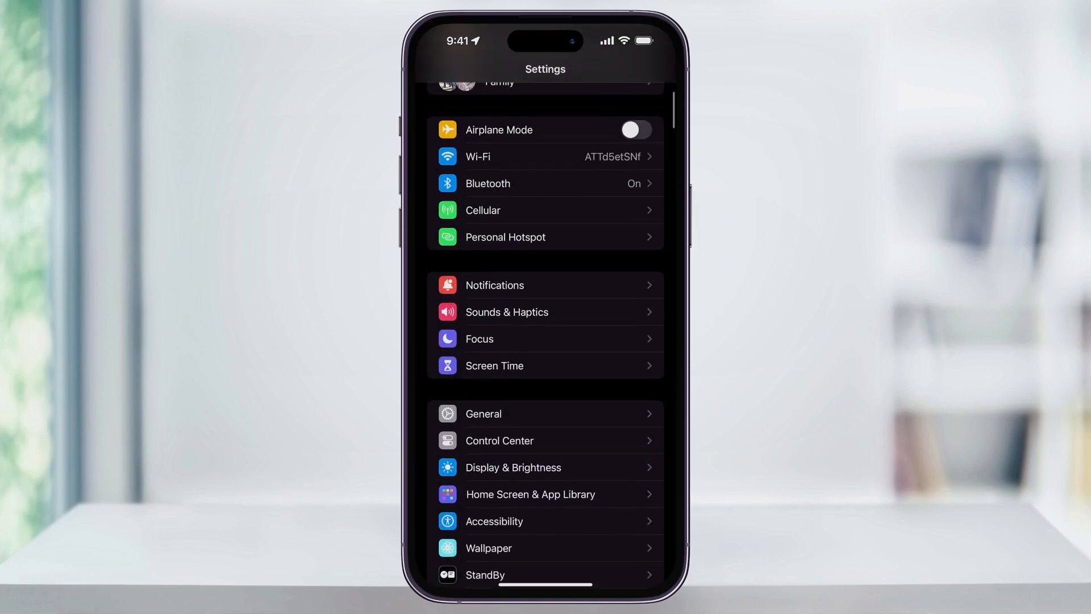
{"action": "scroll", "scroll_direction": "down", "scroll_amount": 3}
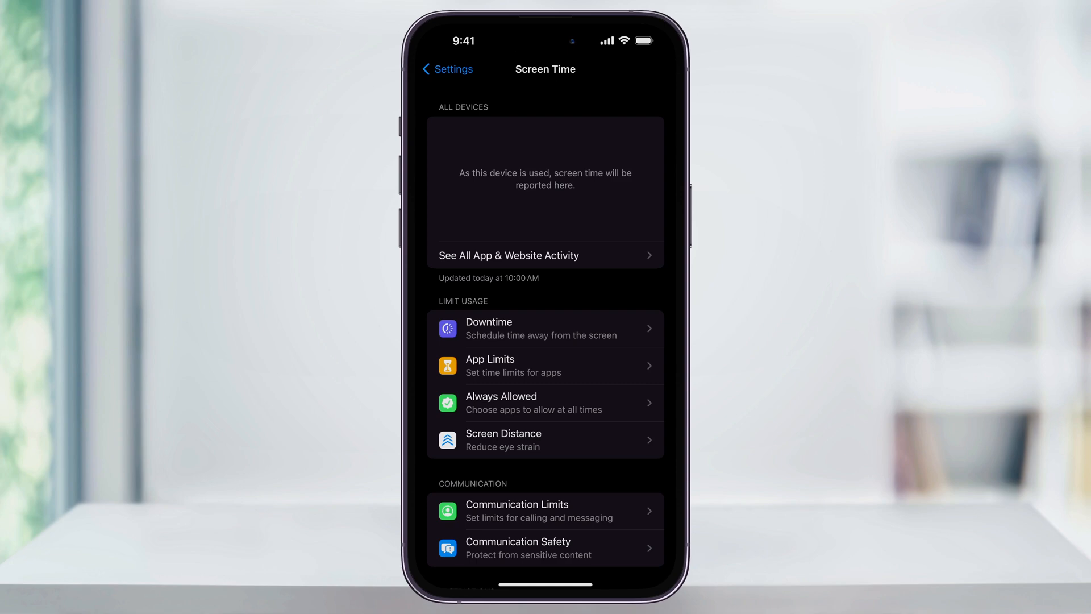
Go into Content & Privacy Restrictions with restrictions switched on
{"action": "scroll", "scroll_direction": "down", "scroll_amount": 3}
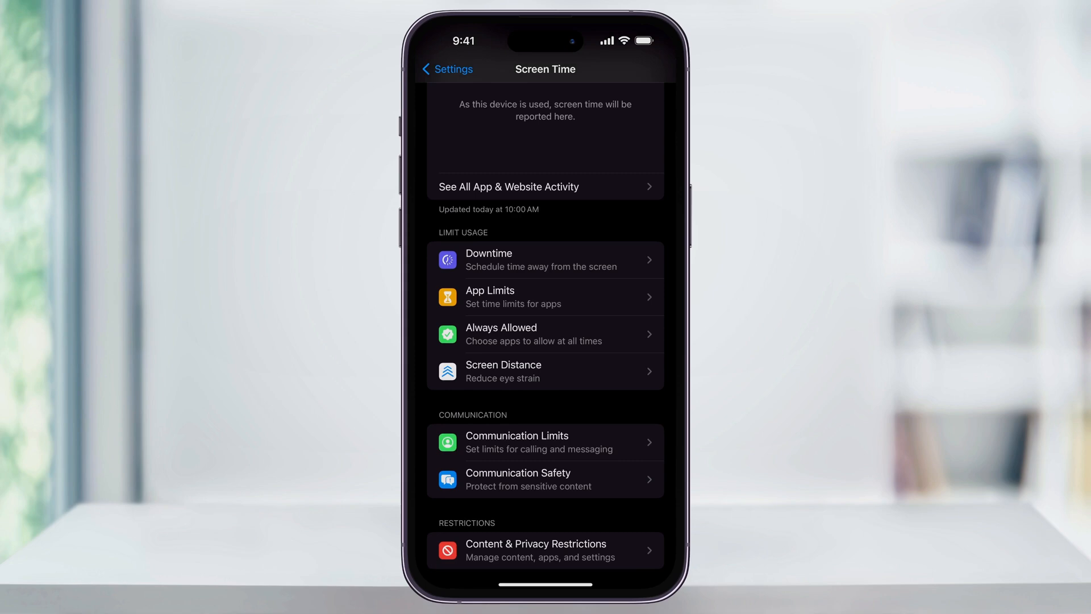
{"action": "left_click", "coordinate": [545, 549]}
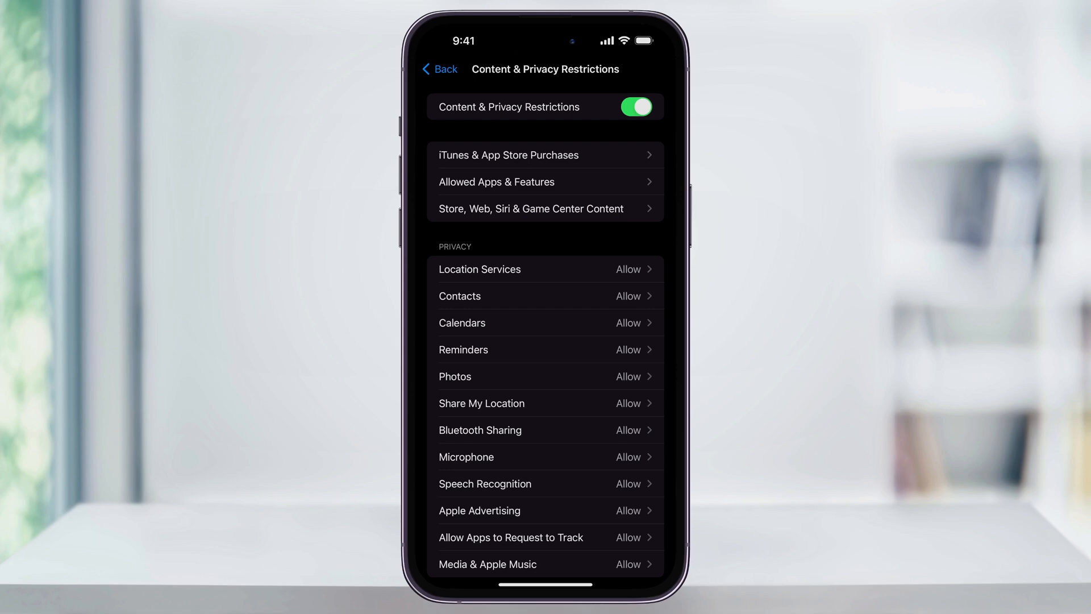
Reach the Web Content options via Store, Web, Siri & Game Center Content
{"action": "left_click", "coordinate": [530, 209]}
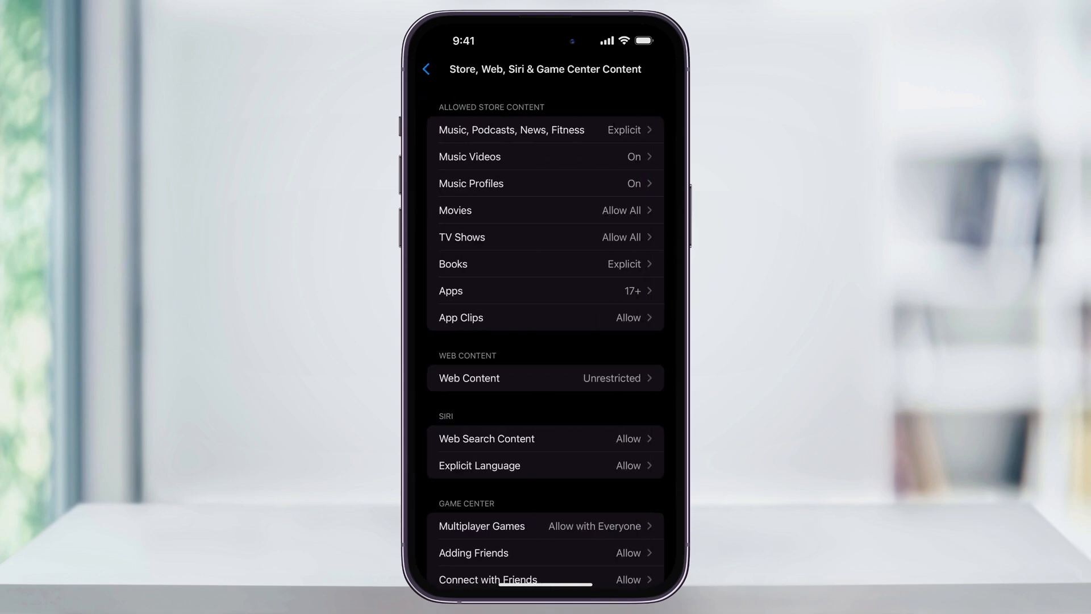
{"action": "scroll", "scroll_direction": "down", "scroll_amount": 3}
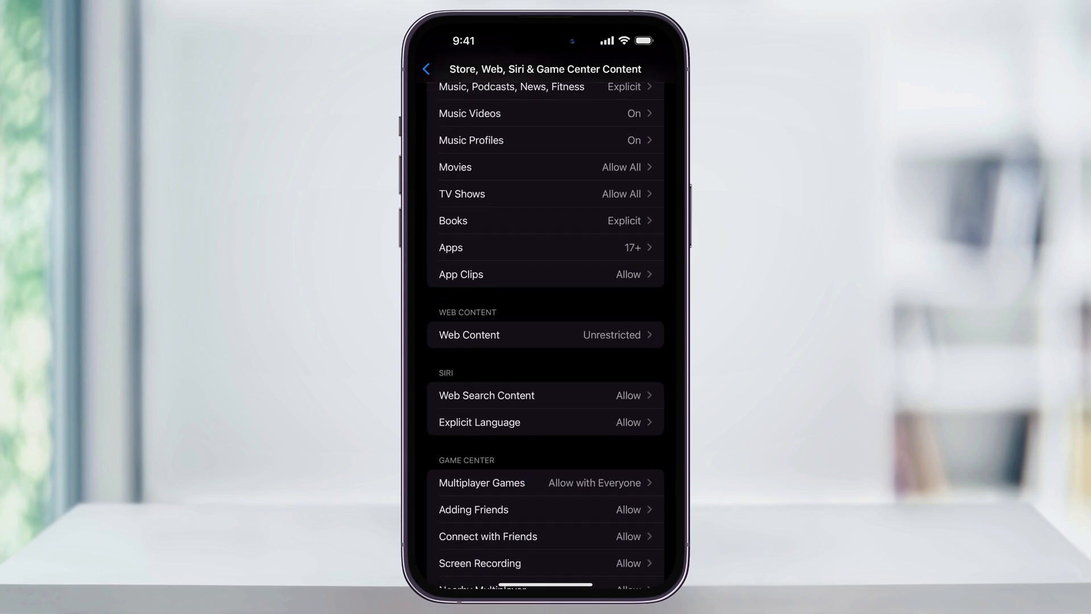
{"action": "left_click", "coordinate": [544, 334]}
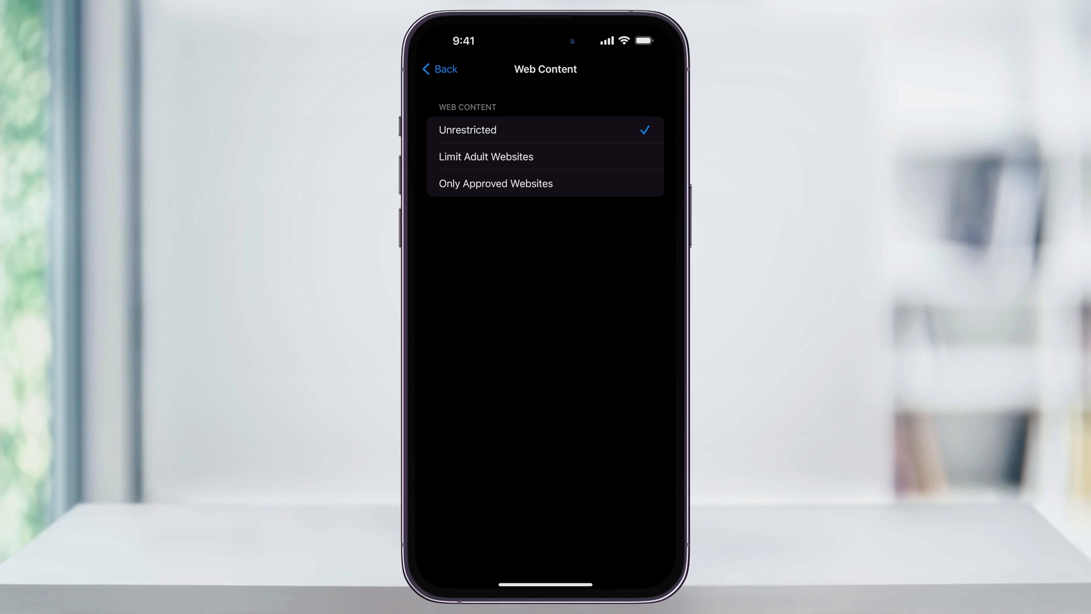
Choose Limit Adult Websites and start adding a Never Allow website
{"action": "left_click", "coordinate": [486, 157]}
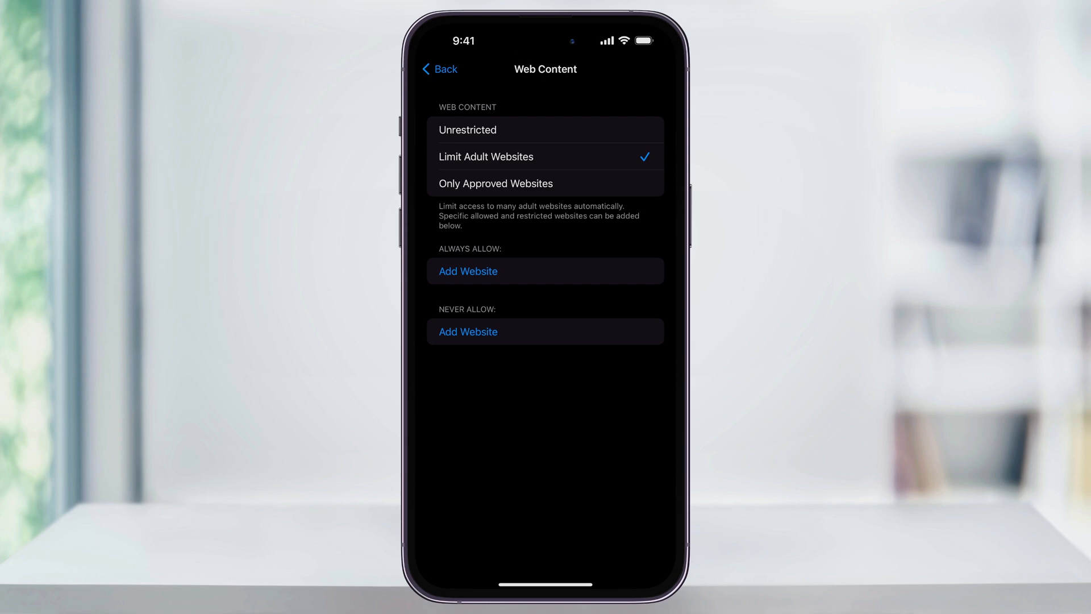
{"action": "left_click", "coordinate": [468, 270]}
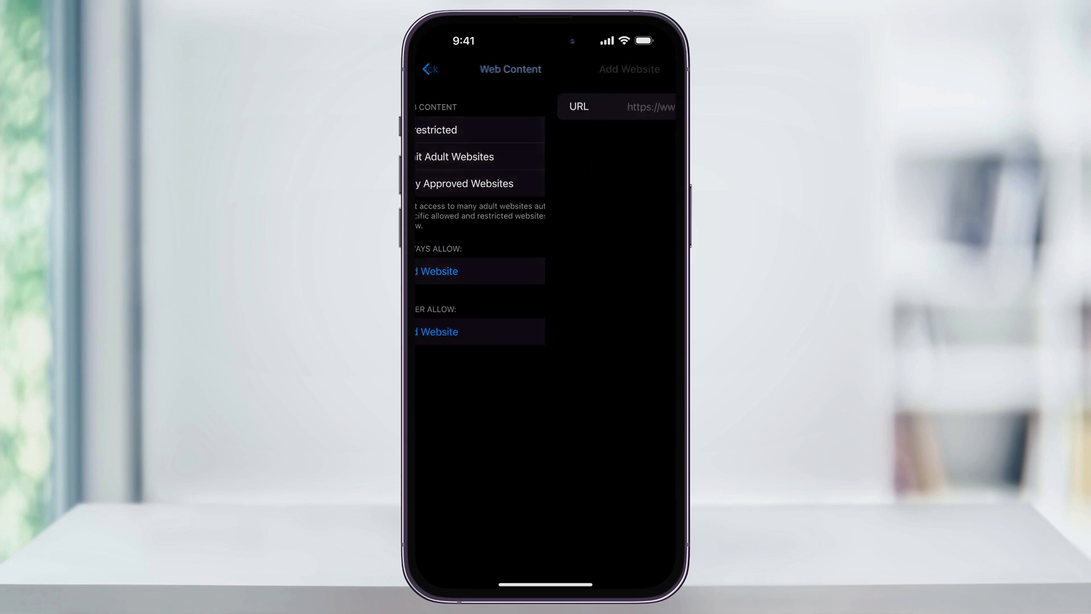
Save facebook.com as a Never Allow site and test it in Safari
{"action": "type", "text": "facebook.com"}
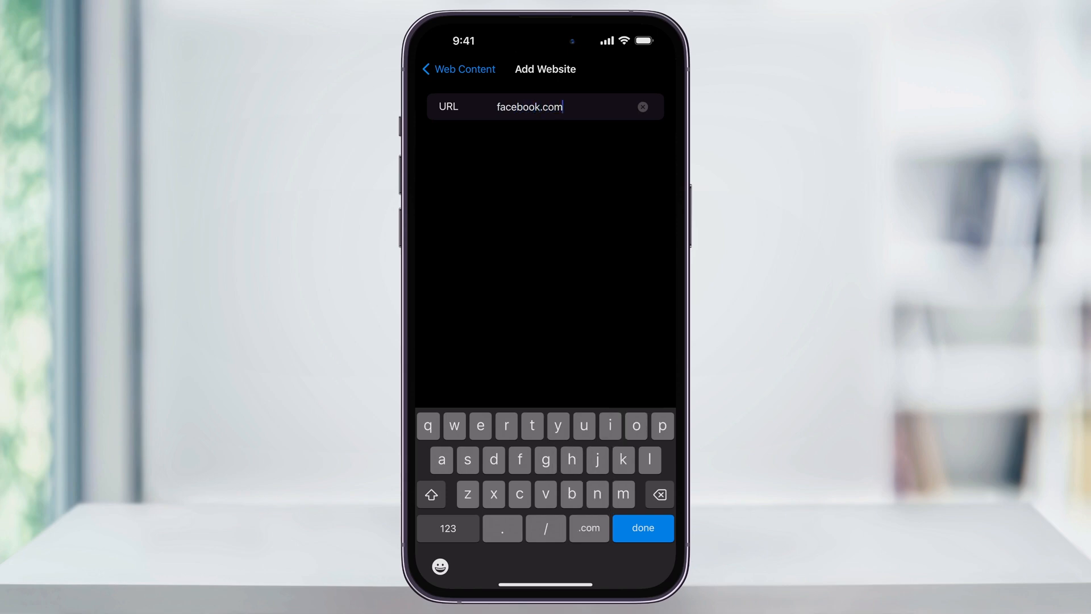
{"action": "left_click", "coordinate": [641, 528]}
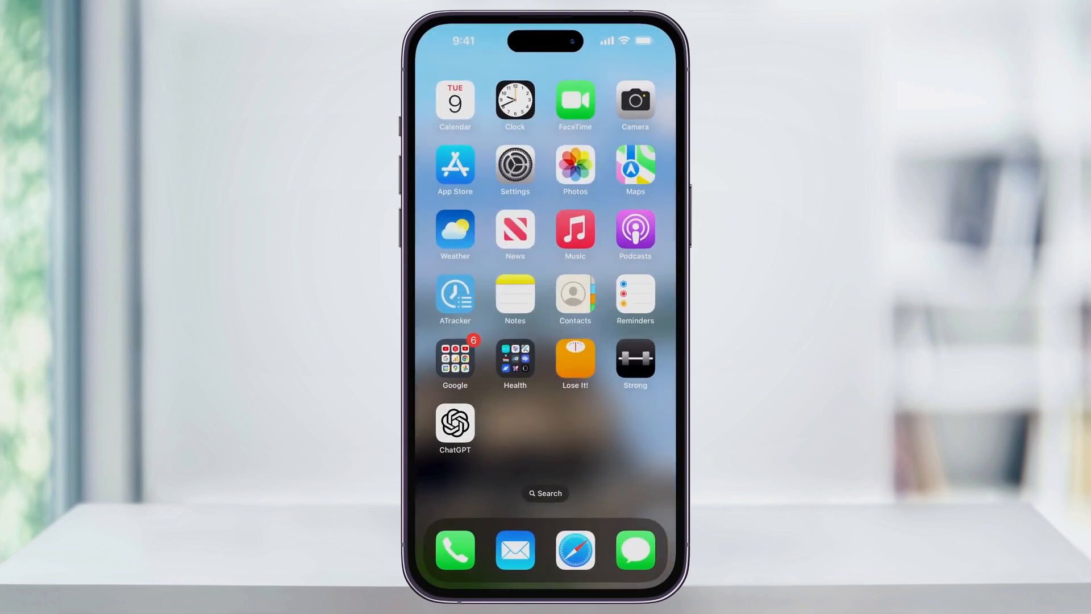
{"action": "left_click", "coordinate": [574, 550]}
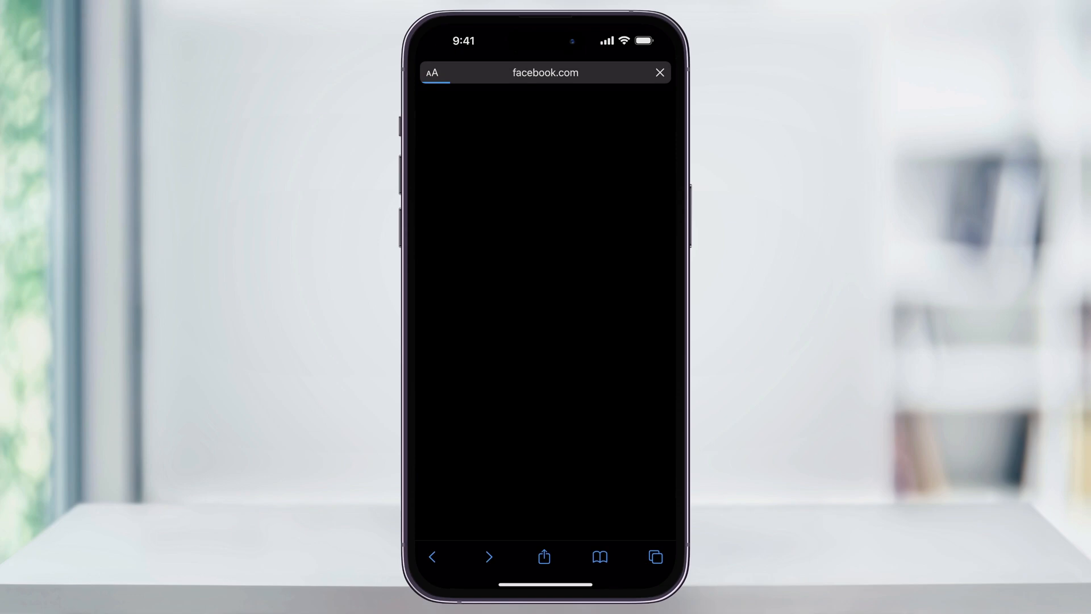